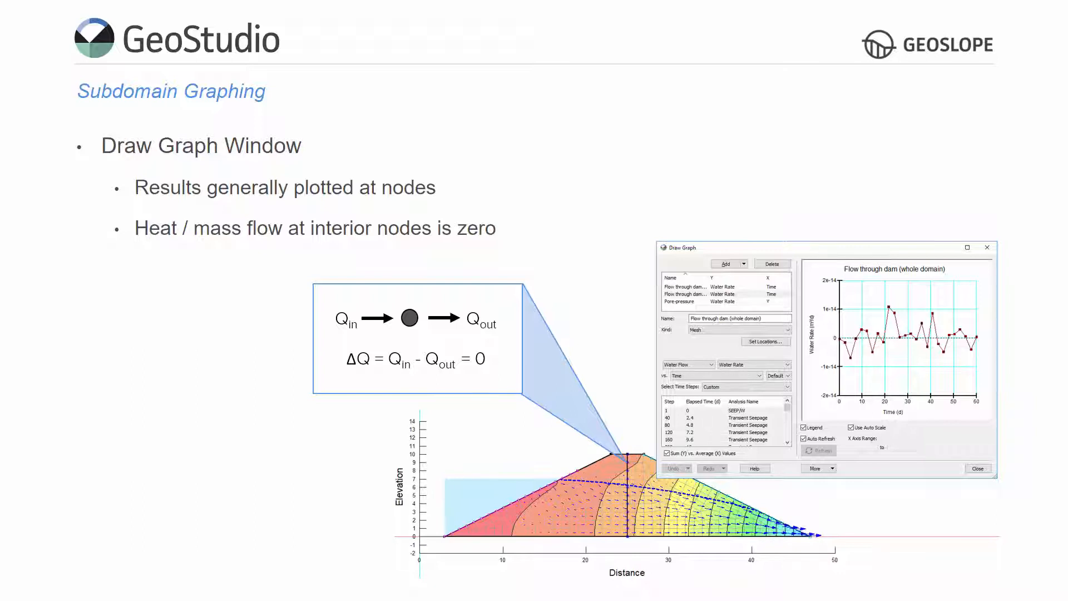
- Advance past the Subdomain Graphing slide to the SEEP/W results of the embankment dam
{"action": "key", "text": "Right"}
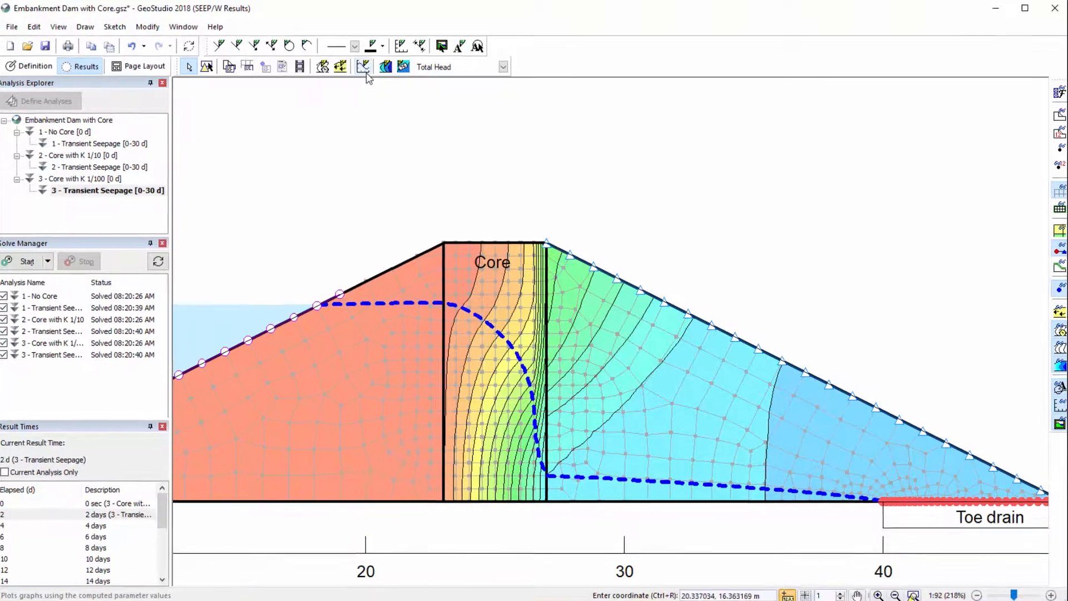
- In Draw Graph, set Water Flow: Core to plot water rate and go to its locations
{"action": "left_click", "coordinate": [363, 67]}
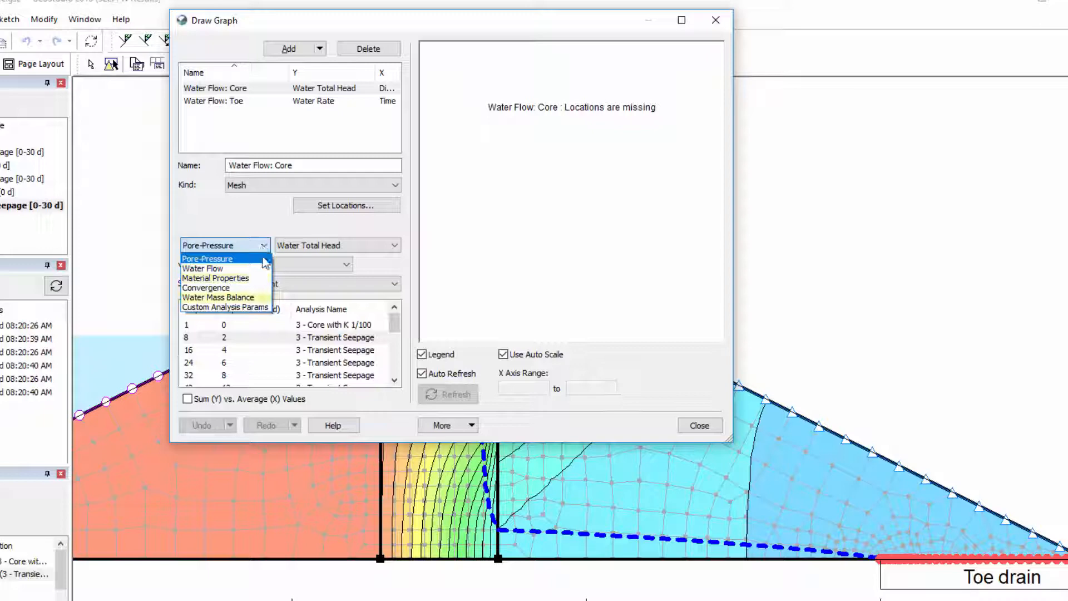
{"action": "left_click", "coordinate": [203, 268]}
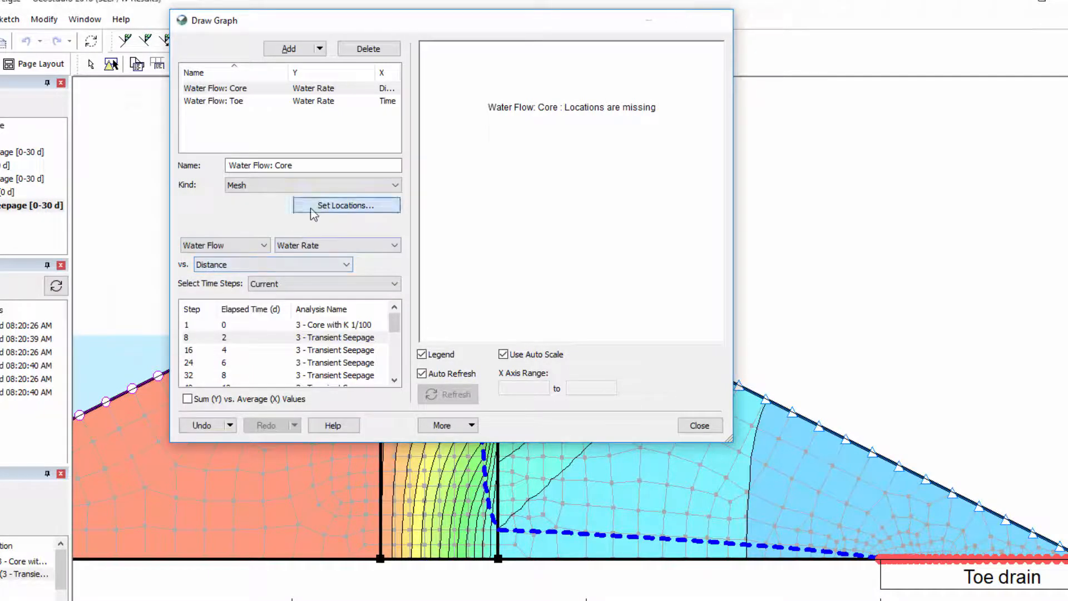
{"action": "left_click", "coordinate": [346, 204]}
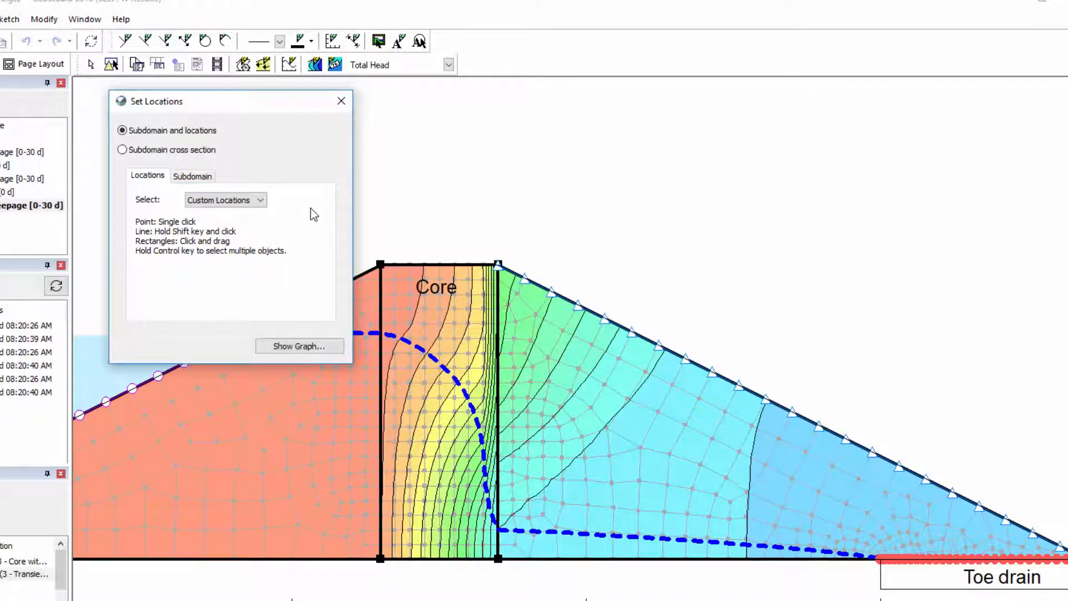
- Graph water rate along the core's downstream boundary line, picked as a geometry item
{"action": "left_click", "coordinate": [192, 175]}
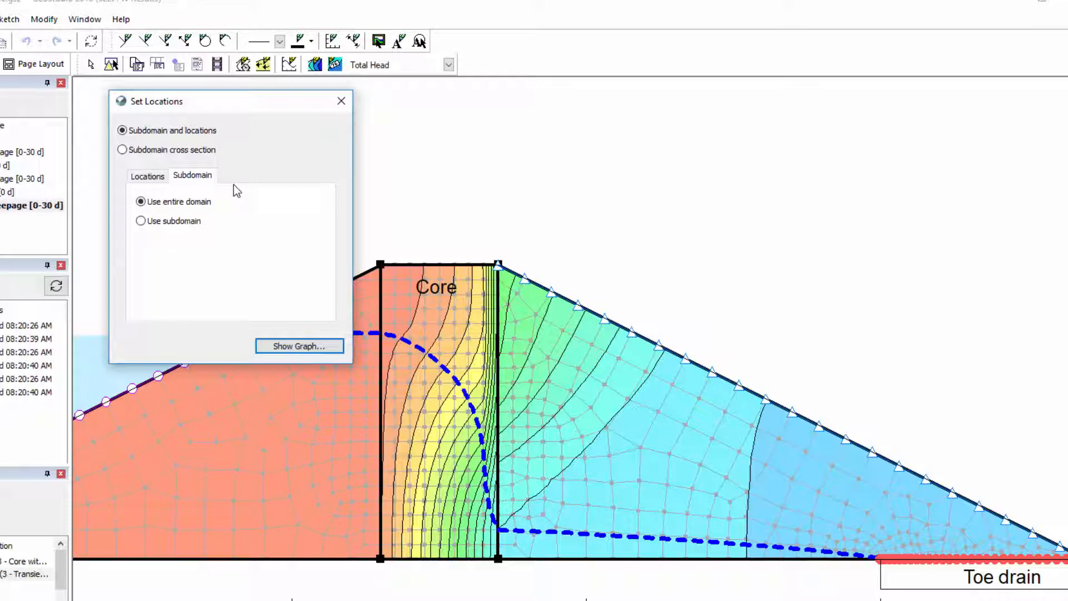
{"action": "left_click", "coordinate": [140, 201]}
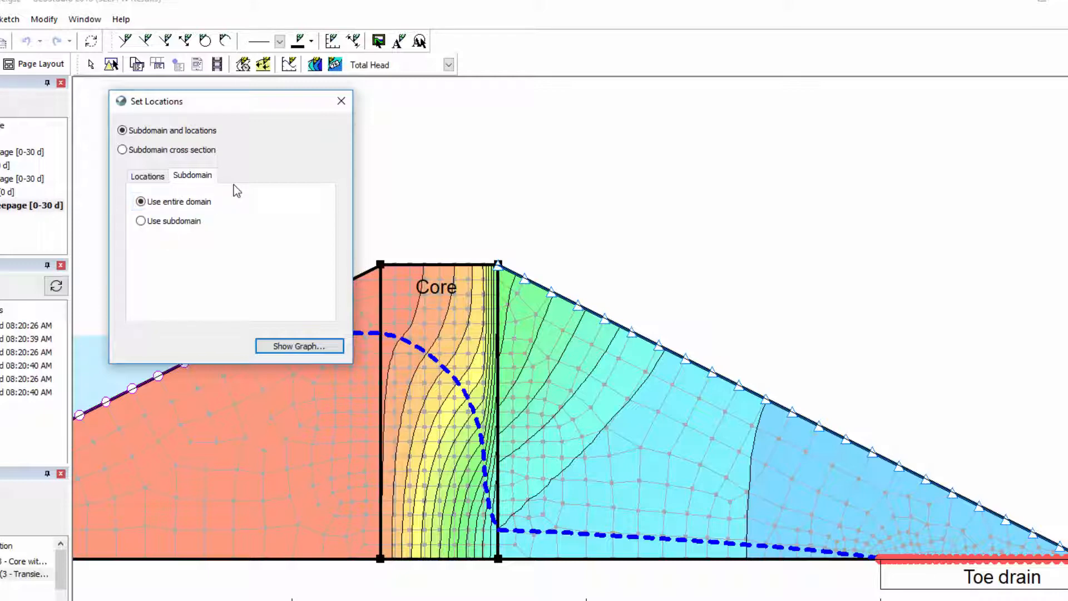
{"action": "left_click", "coordinate": [147, 175]}
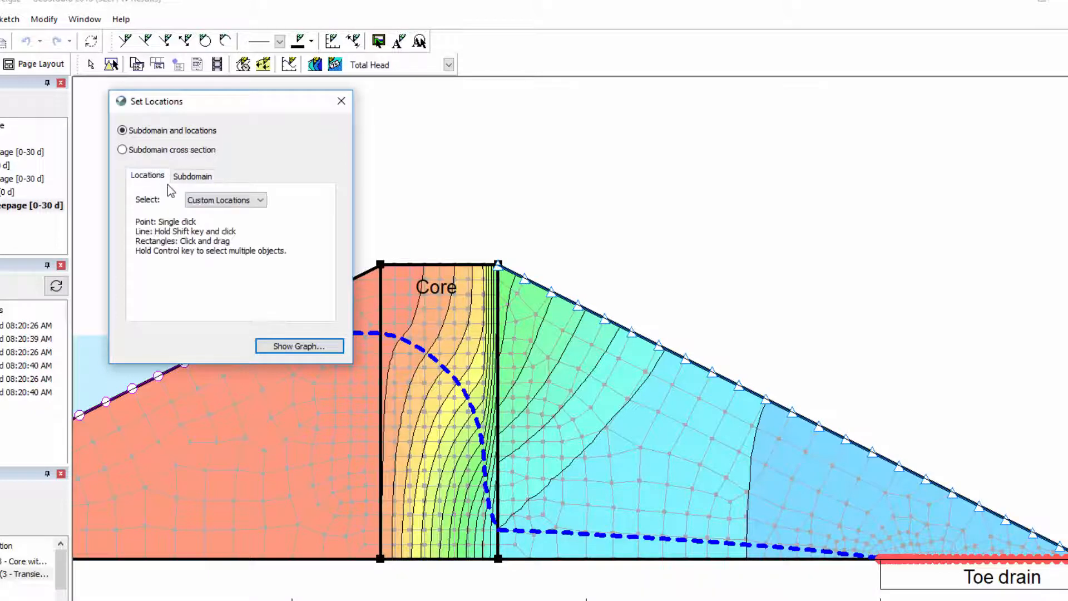
{"action": "left_click", "coordinate": [224, 201]}
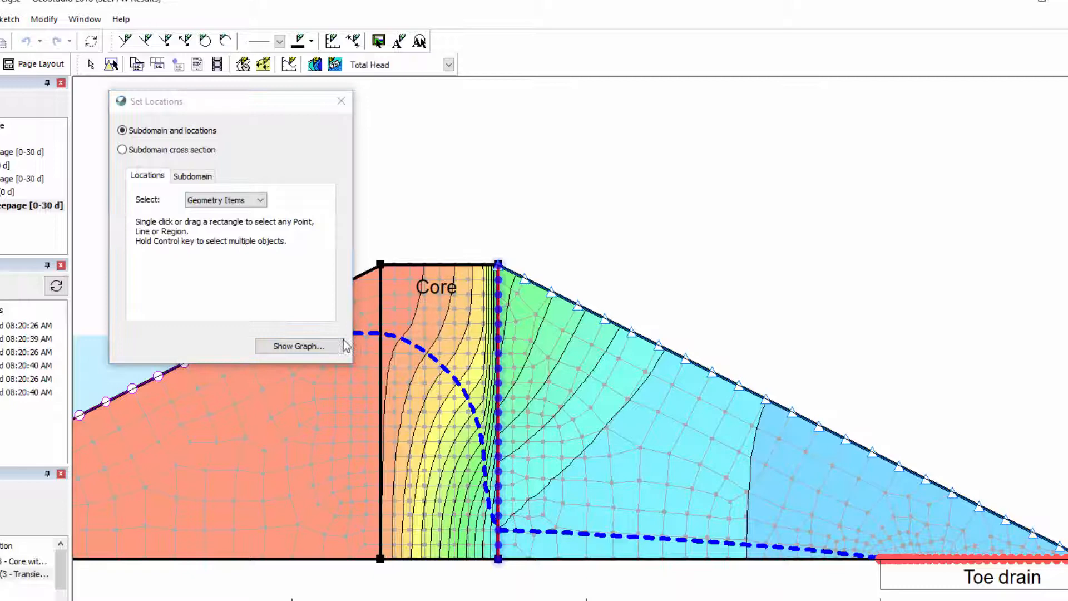
{"action": "left_click", "coordinate": [299, 345]}
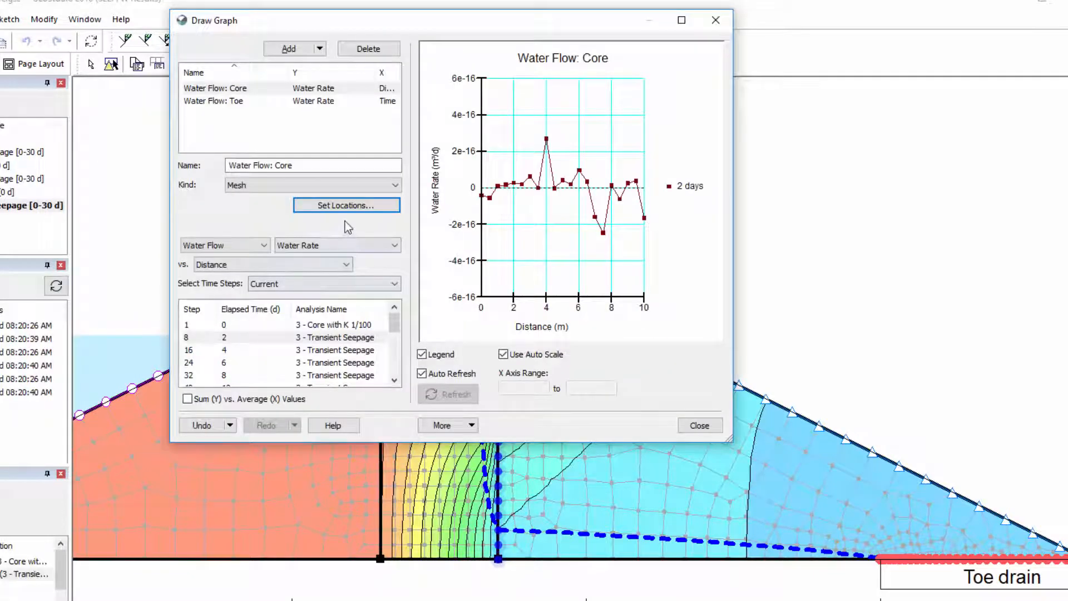
- Enable Use subdomain for the core graph and choose the Core region as the subdomain
{"action": "left_click", "coordinate": [345, 205]}
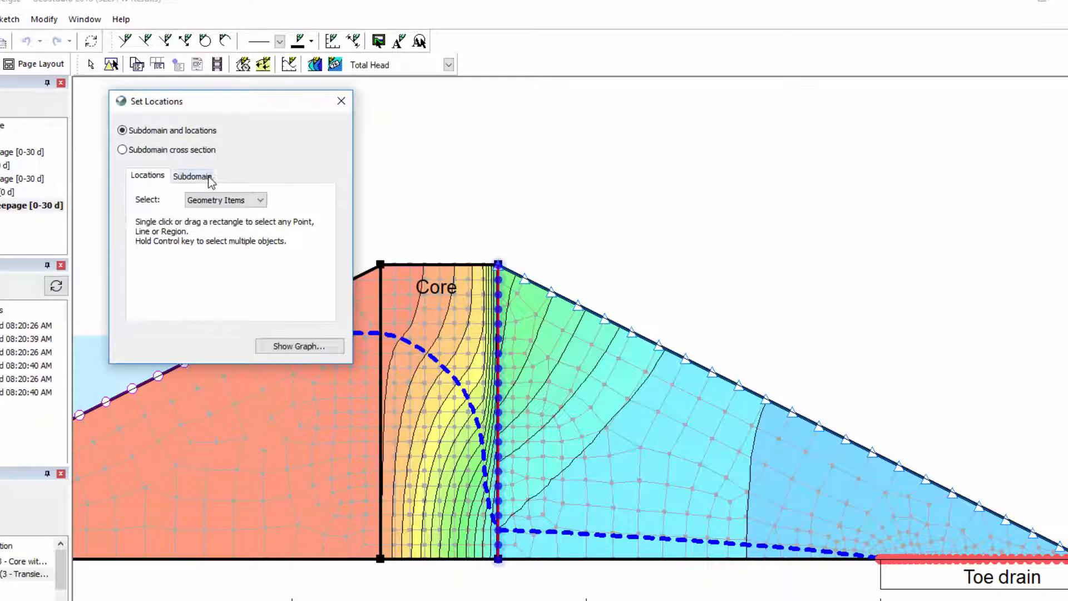
{"action": "left_click", "coordinate": [194, 175]}
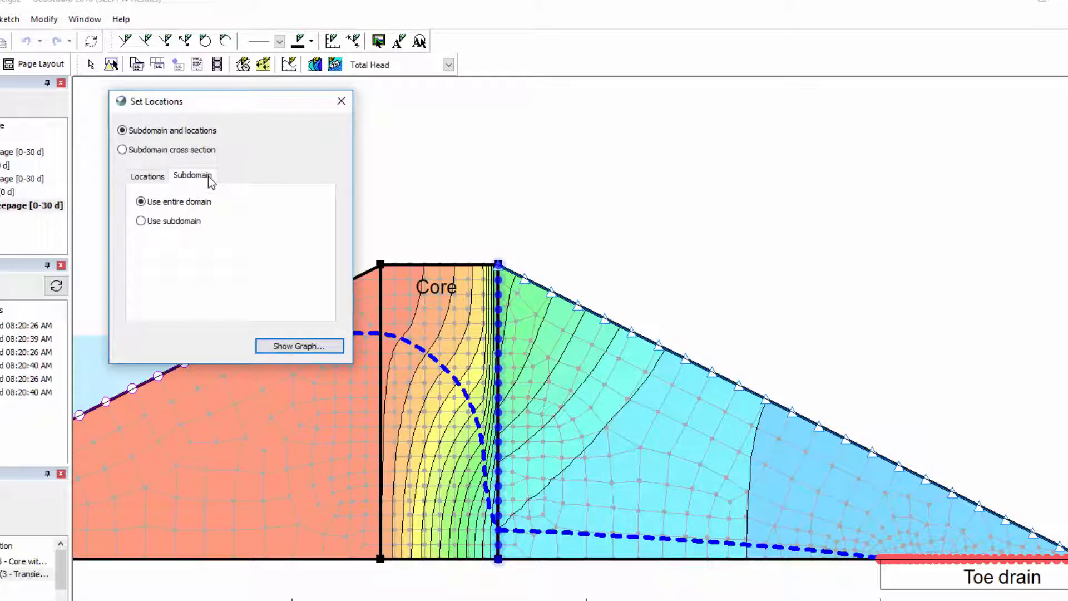
{"action": "left_click", "coordinate": [122, 131]}
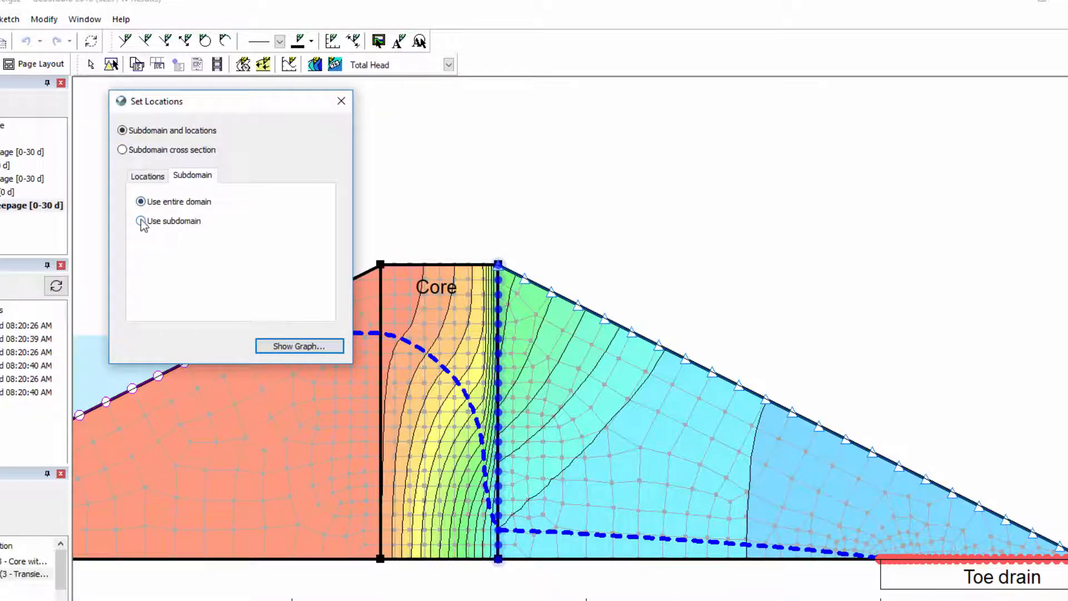
{"action": "left_click", "coordinate": [142, 220]}
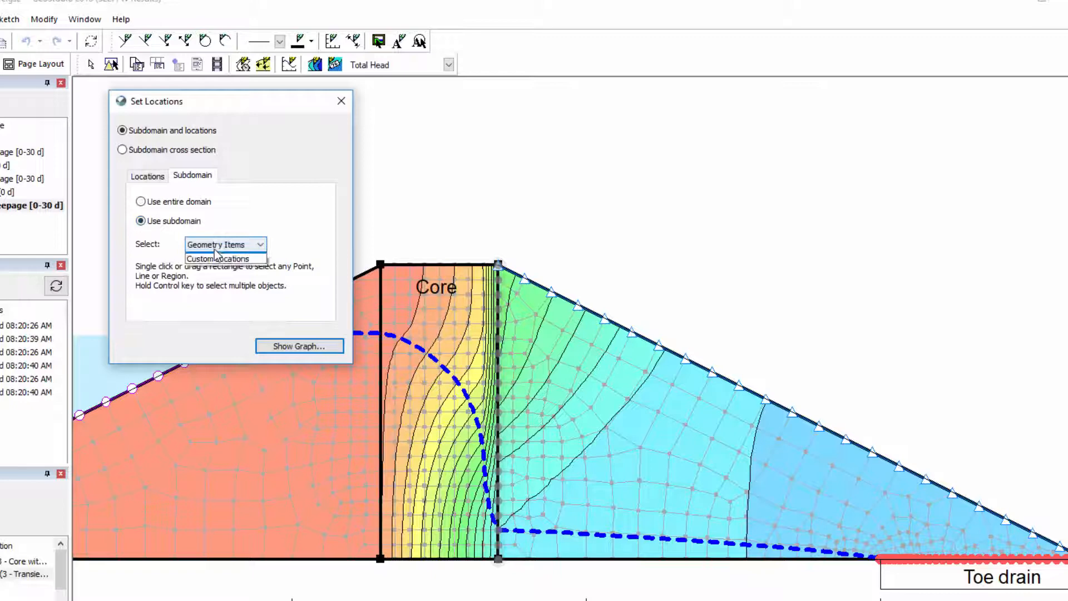
{"action": "left_click", "coordinate": [218, 258]}
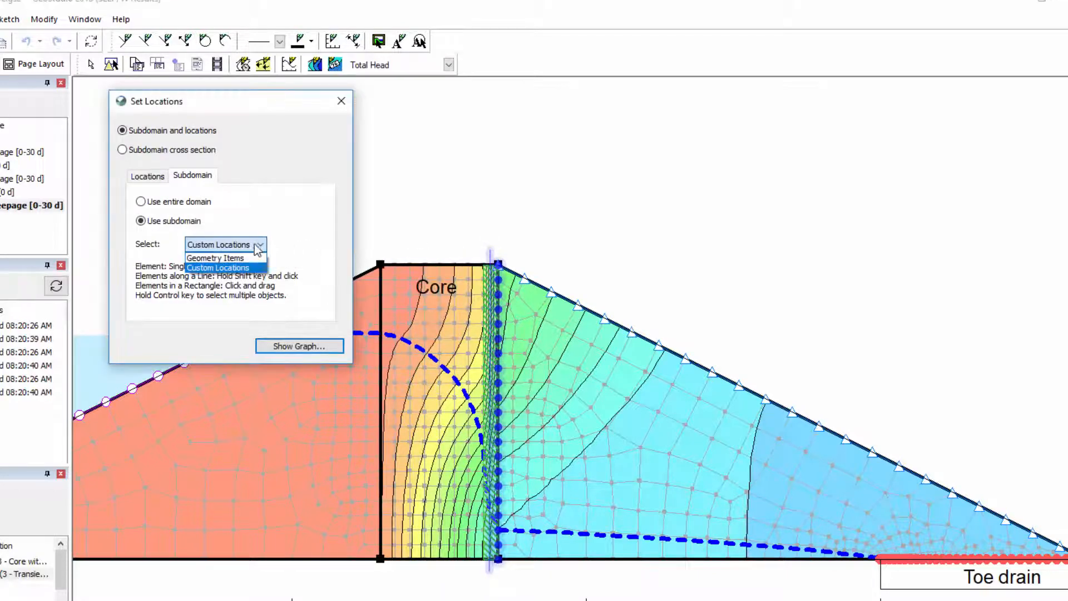
{"action": "left_click", "coordinate": [215, 258]}
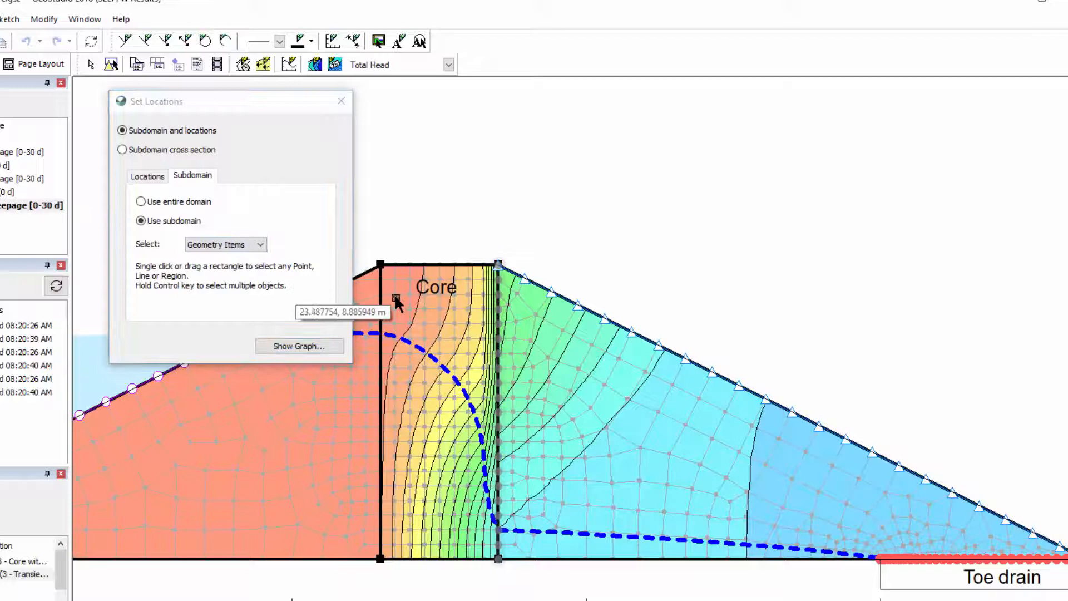
{"action": "left_click", "coordinate": [435, 390]}
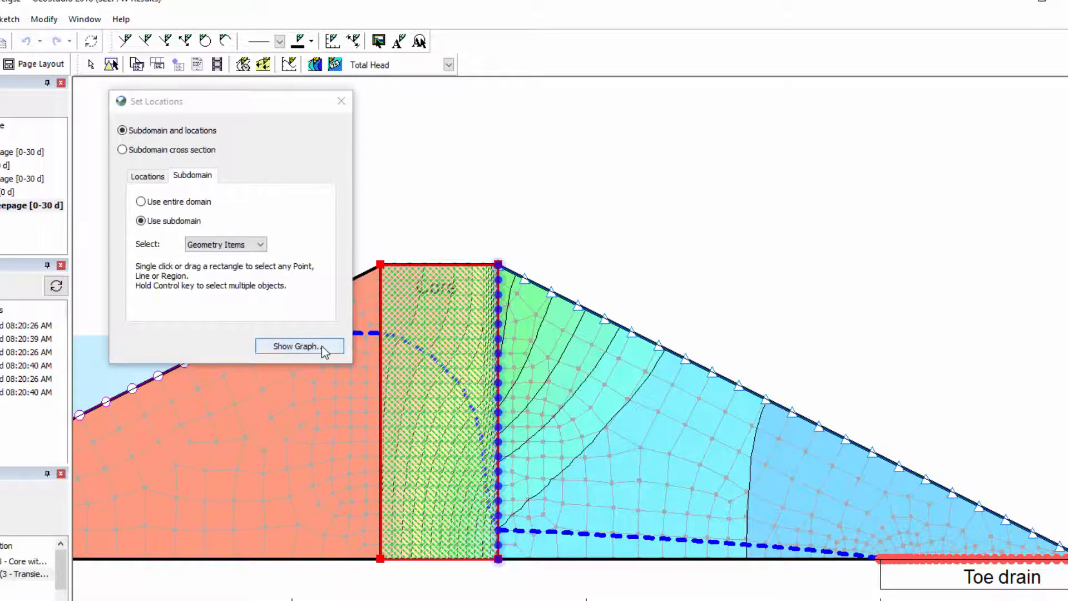
- Regraph using a subdomain of individual mesh elements forming a strip along the core's edge
{"action": "left_click", "coordinate": [299, 346]}
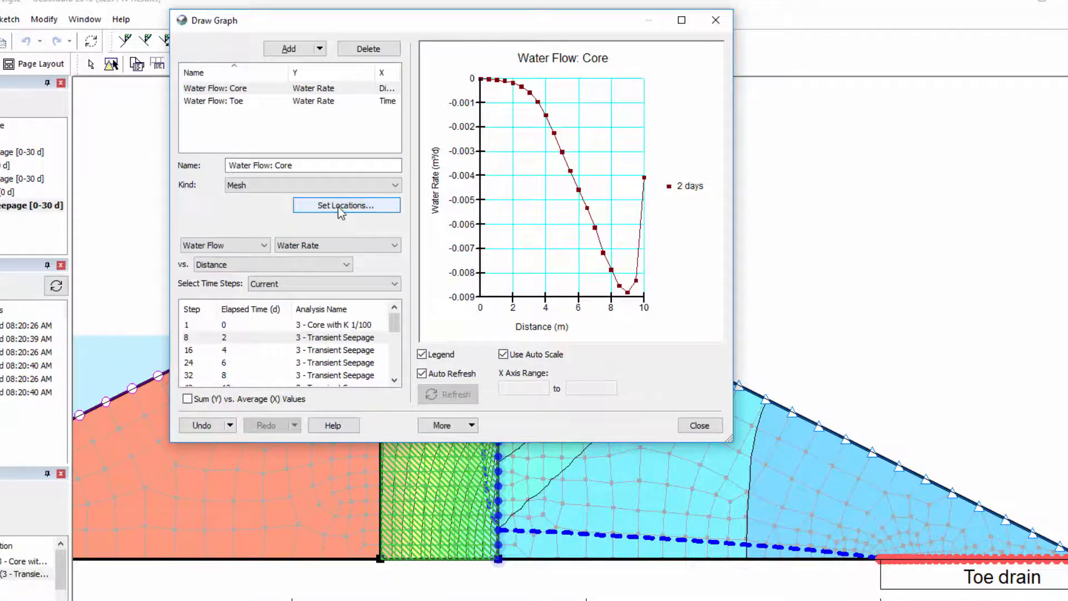
{"action": "left_click", "coordinate": [346, 205]}
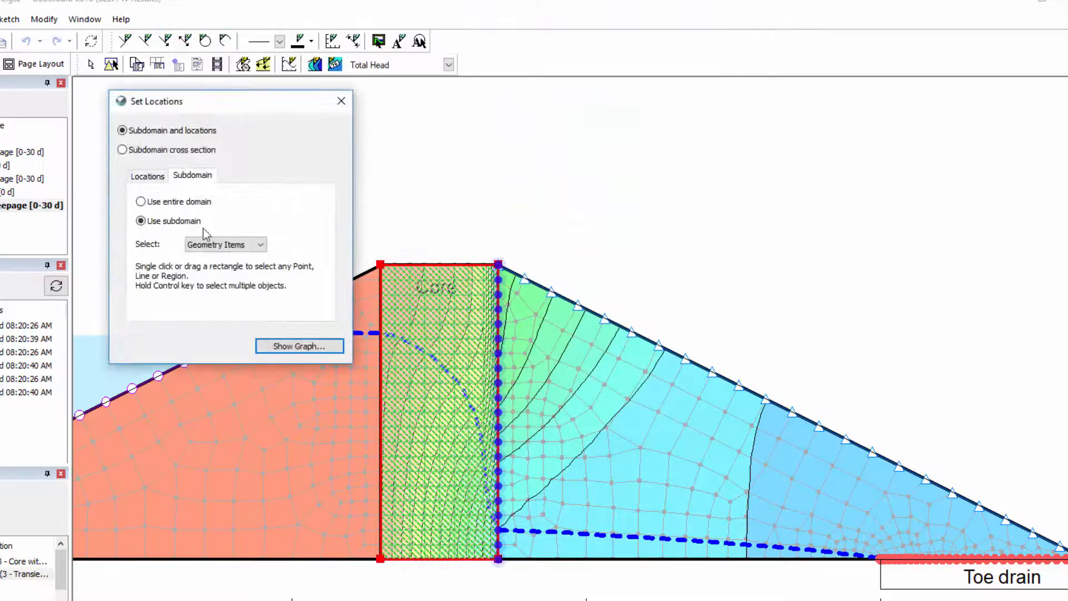
{"action": "left_click", "coordinate": [224, 243]}
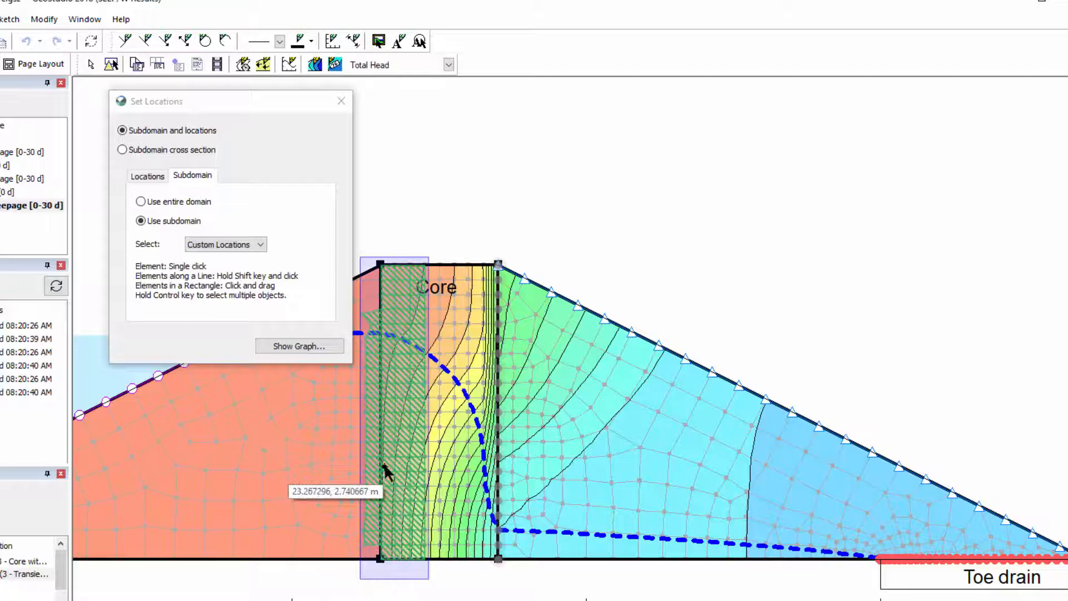
{"action": "left_click", "coordinate": [299, 346]}
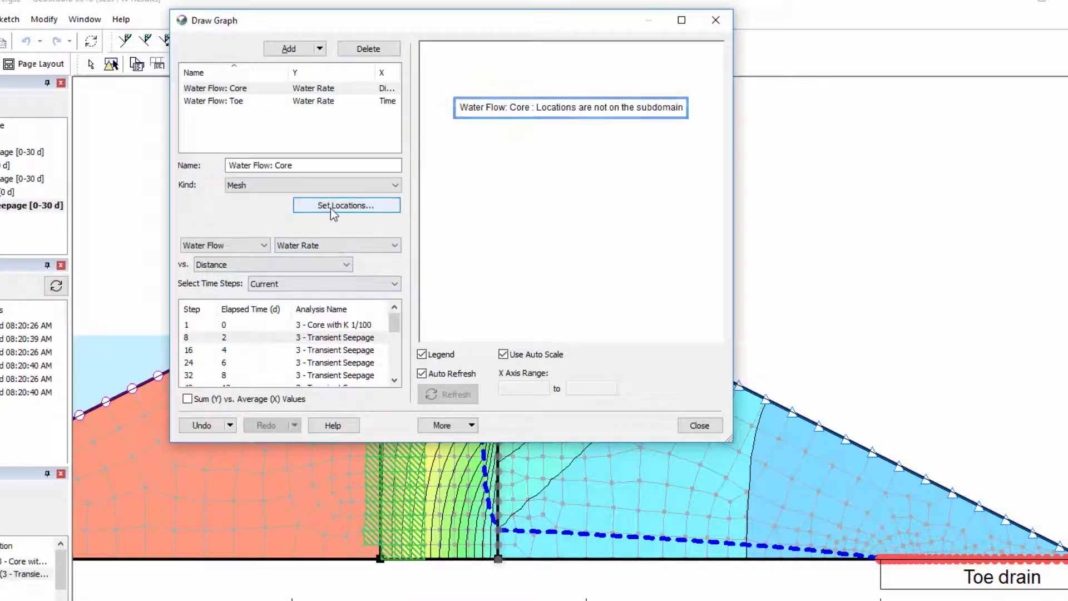
{"action": "left_click", "coordinate": [346, 205]}
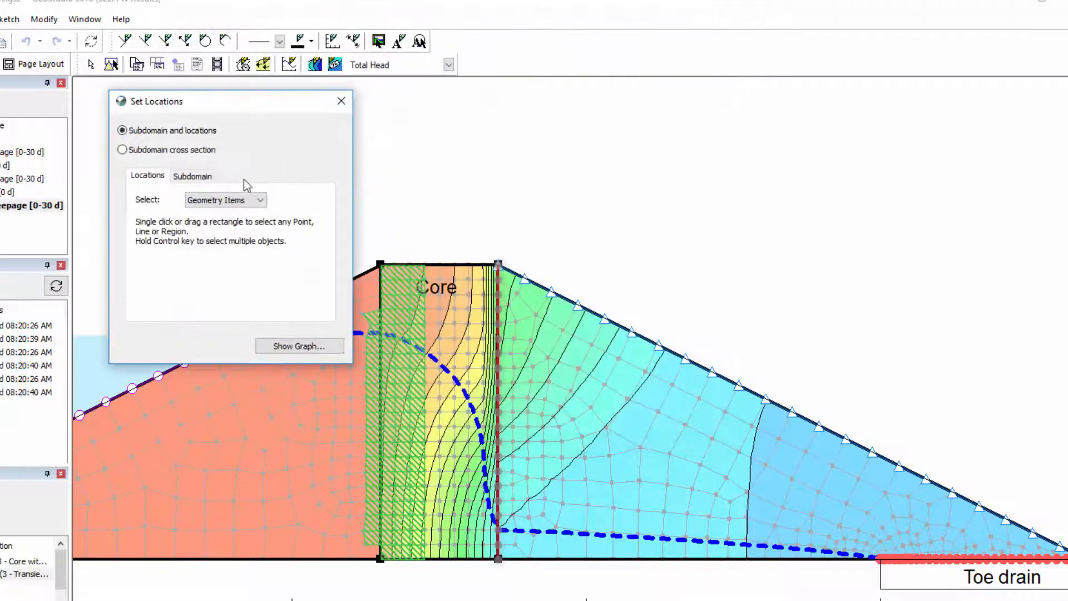
{"action": "left_click", "coordinate": [192, 176]}
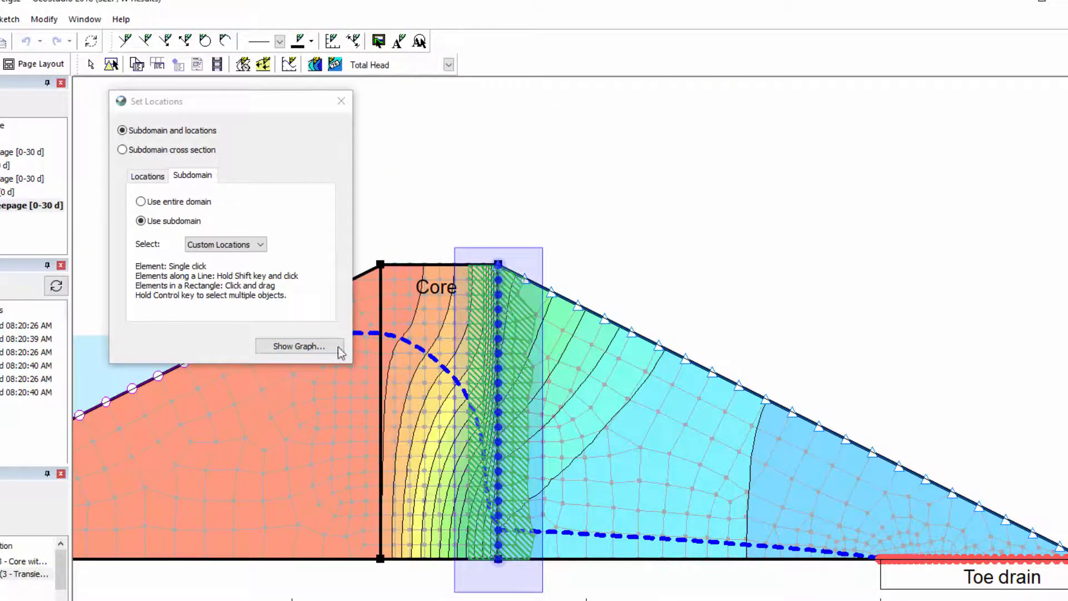
{"action": "left_click", "coordinate": [299, 346]}
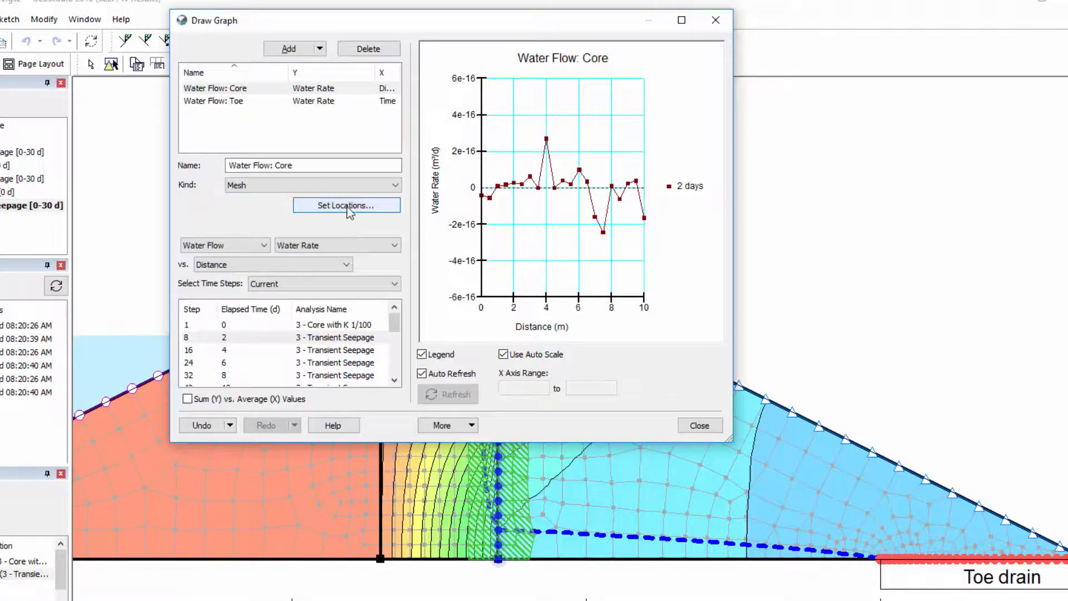
- Switch the core graph to a subdomain cross section drawn down the core's downstream edge
{"action": "left_click", "coordinate": [346, 204]}
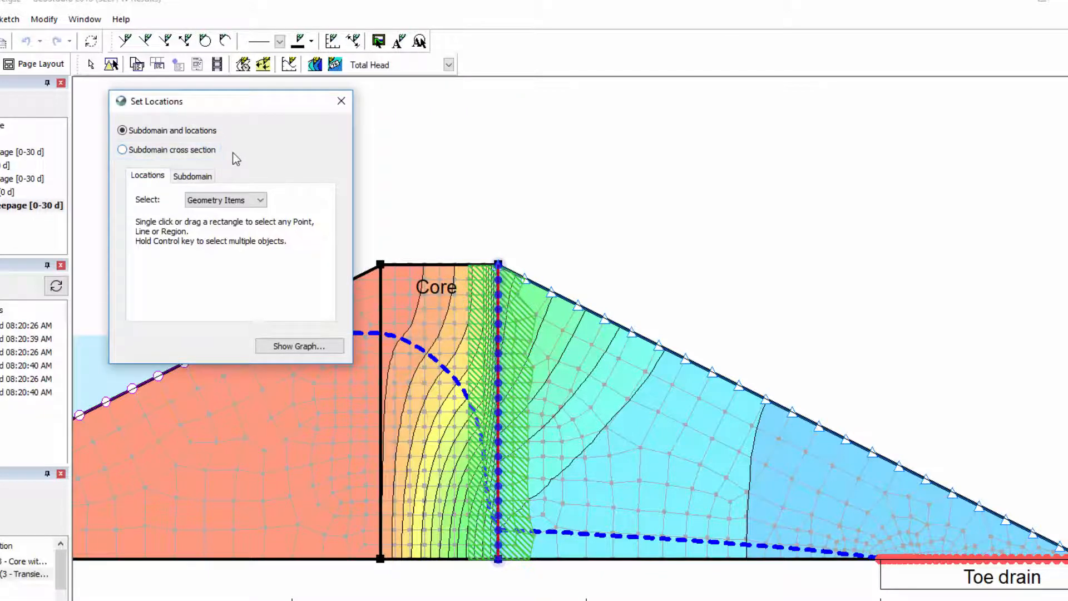
{"action": "left_click", "coordinate": [121, 149]}
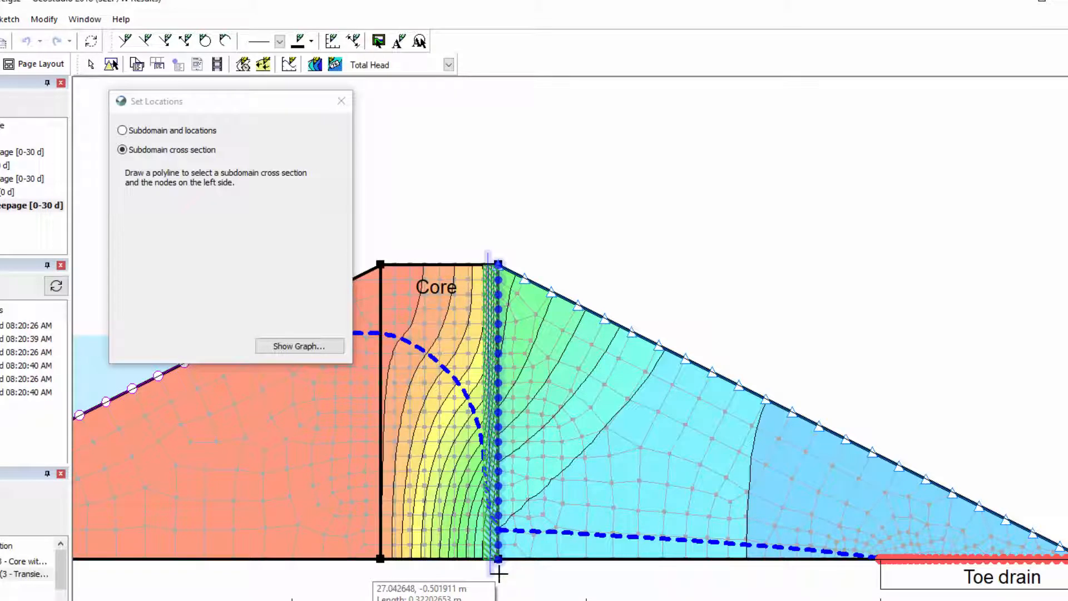
{"action": "mouse_move", "coordinate": [501, 573]}
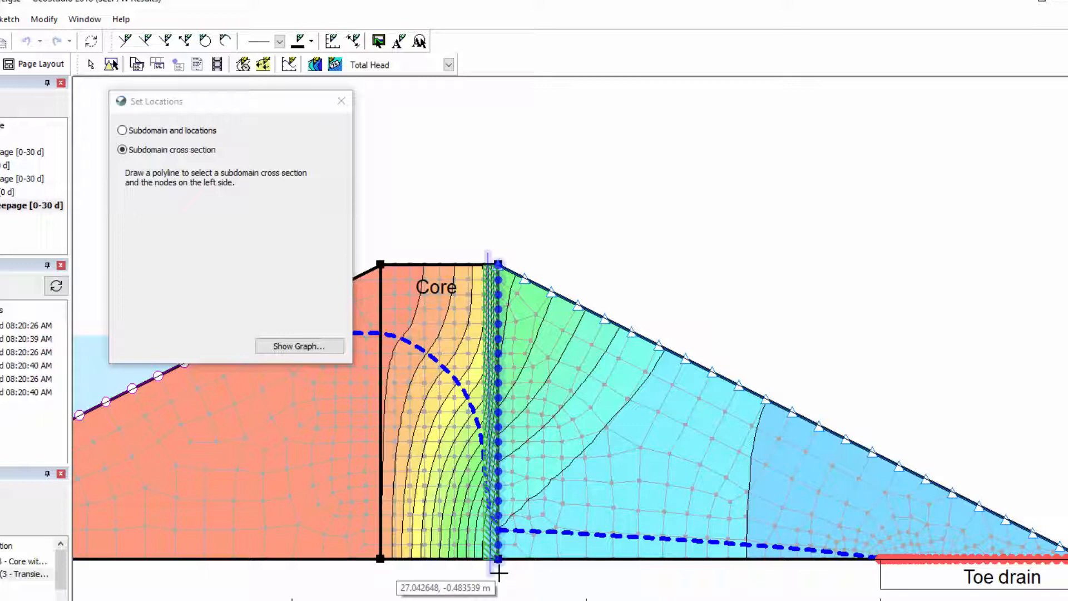
{"action": "left_click", "coordinate": [299, 345]}
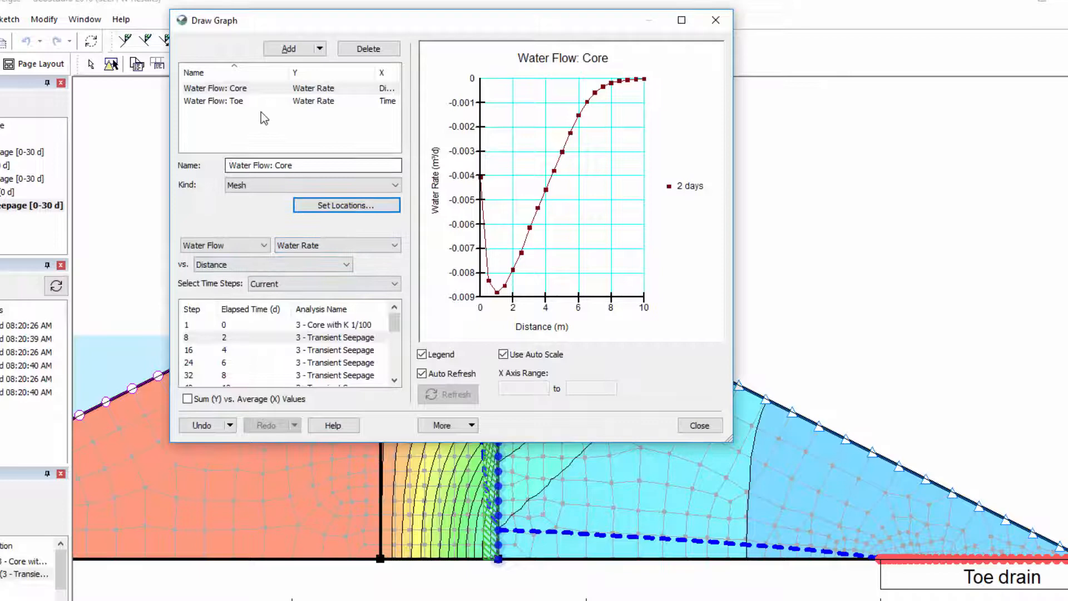
- For Water Flow: Toe, draw a subdomain cross section through the downstream shell near the toe
{"action": "left_click", "coordinate": [213, 100]}
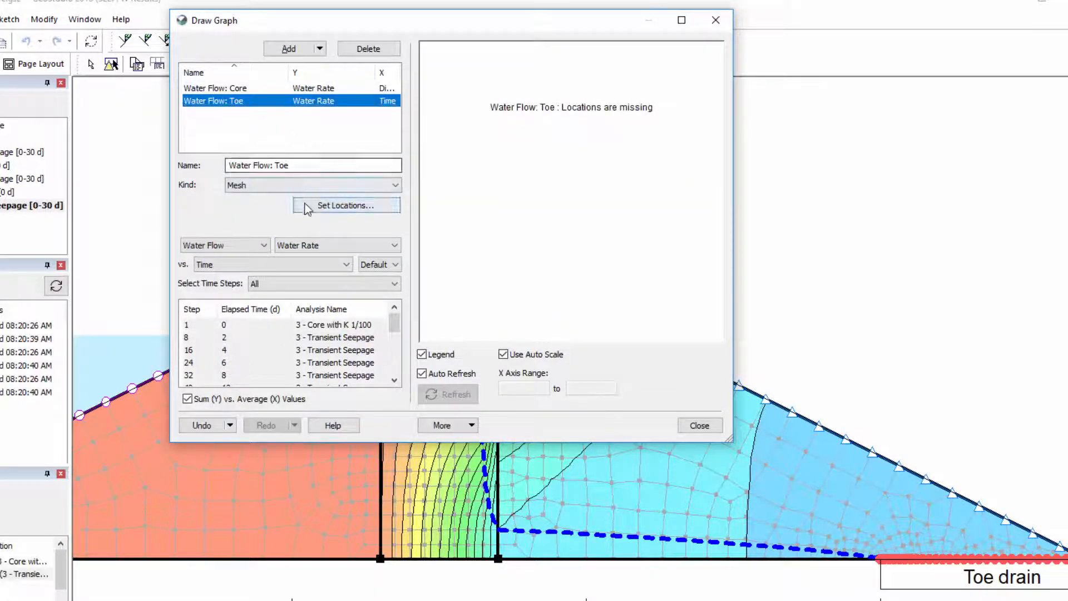
{"action": "left_click", "coordinate": [346, 205]}
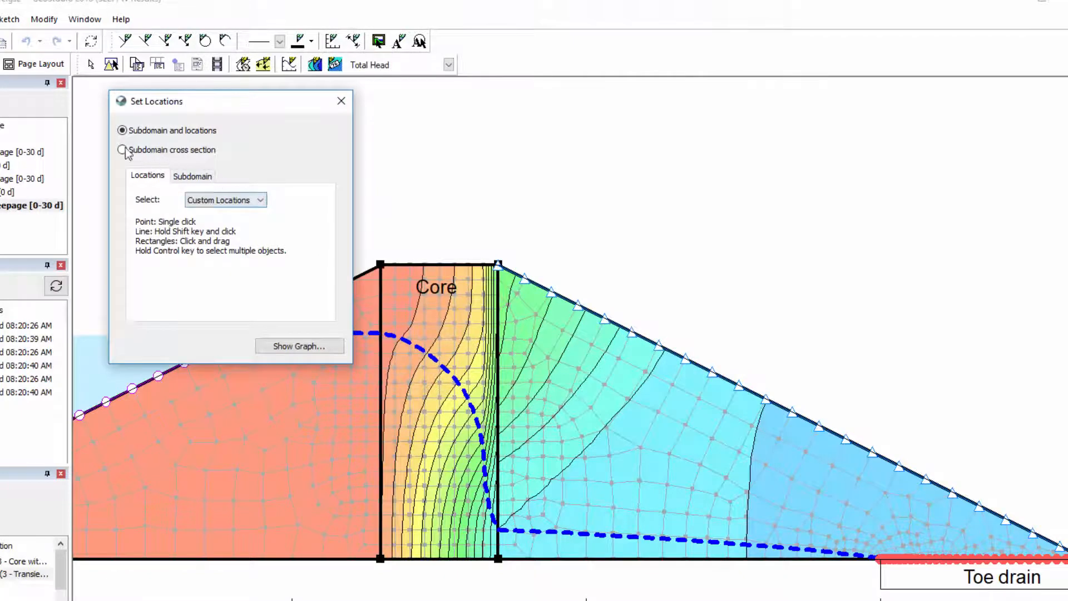
{"action": "left_click", "coordinate": [122, 149]}
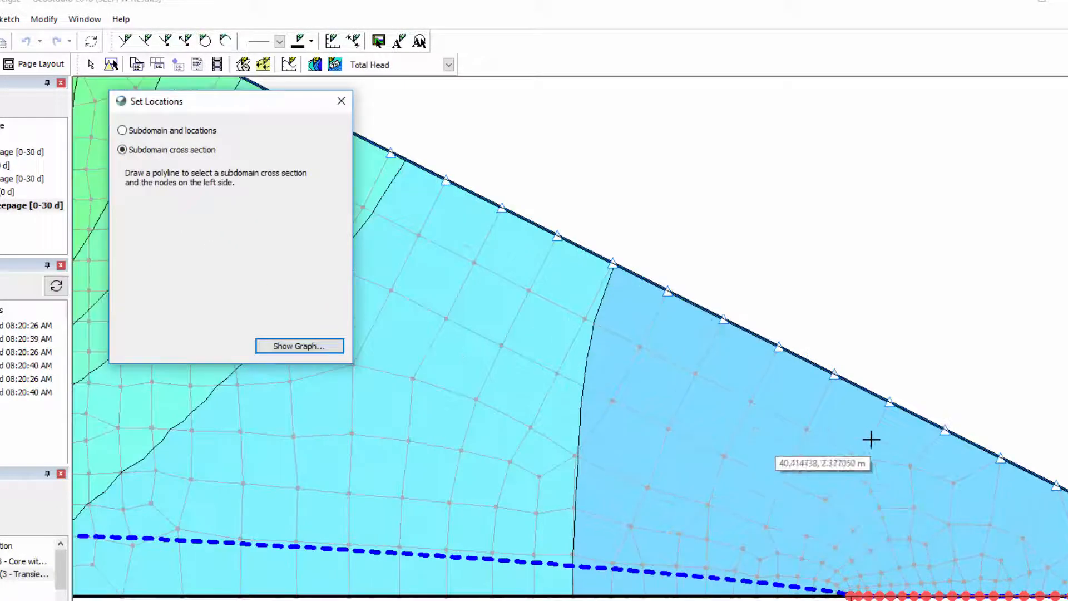
{"action": "left_click_drag", "start_coordinate": [872, 401], "coordinate": [824, 501]}
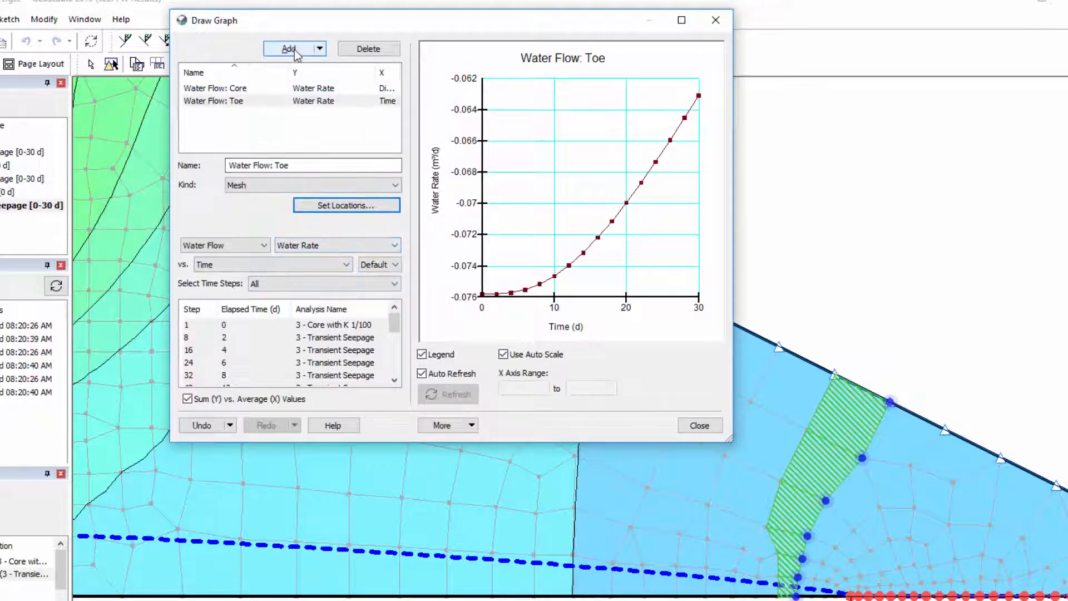
- Add a 'Change in Water Stored' graph of Cumulative Change in Domain Water Volume vs Time
{"action": "left_click", "coordinate": [288, 49]}
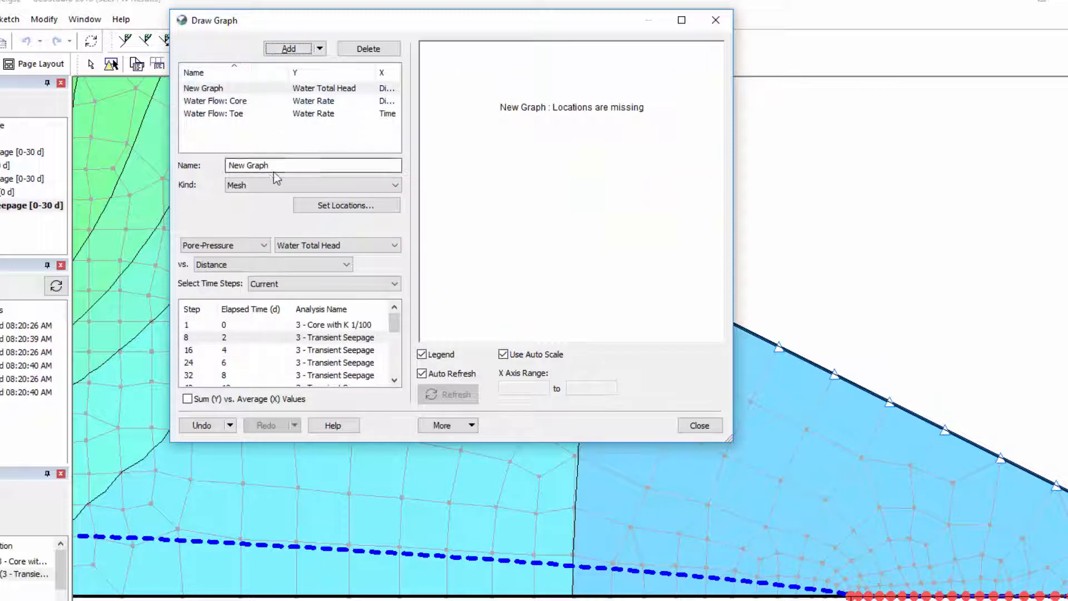
{"action": "type", "text": "Change in Water Stored"}
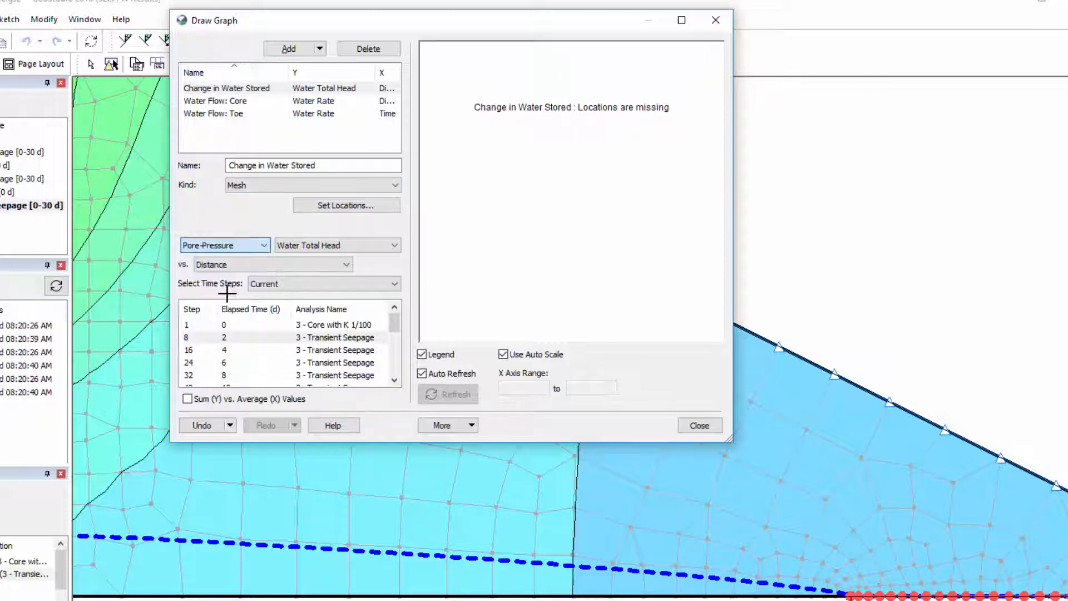
{"action": "left_click", "coordinate": [337, 245]}
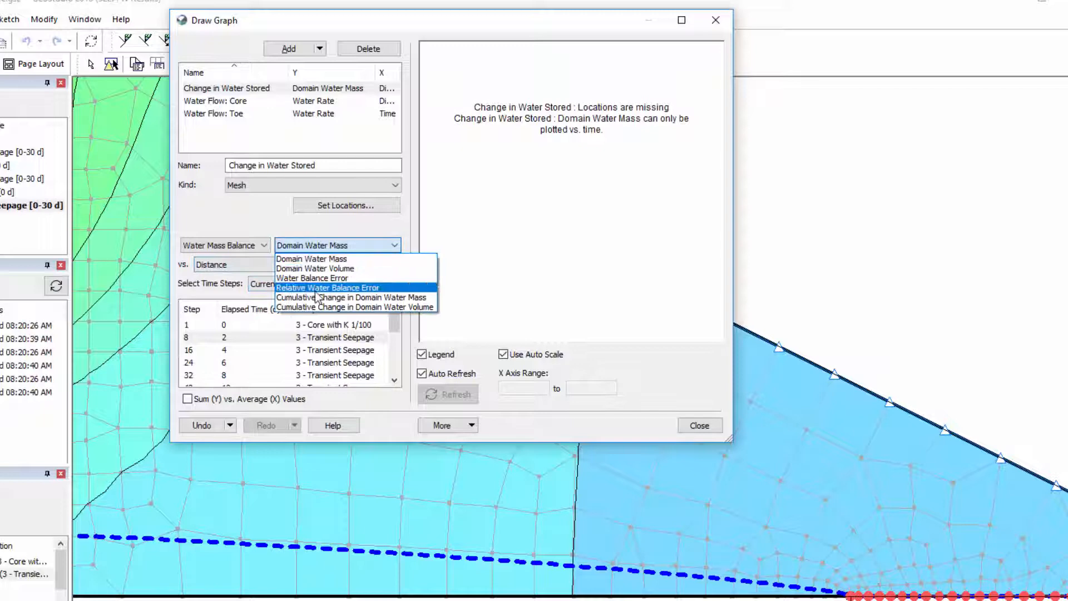
{"action": "left_click", "coordinate": [356, 307]}
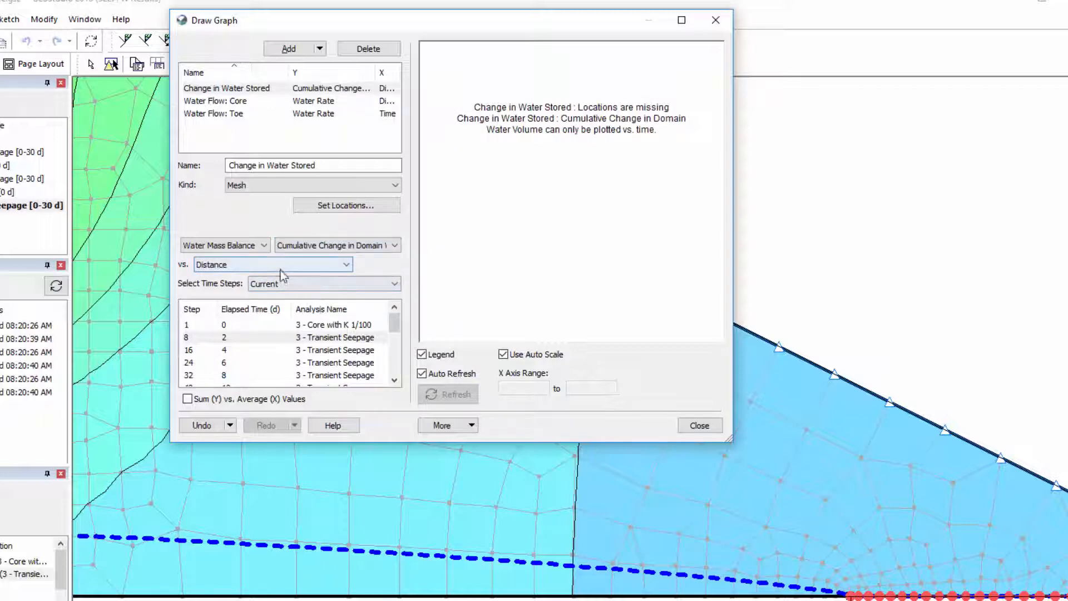
{"action": "left_click", "coordinate": [271, 265]}
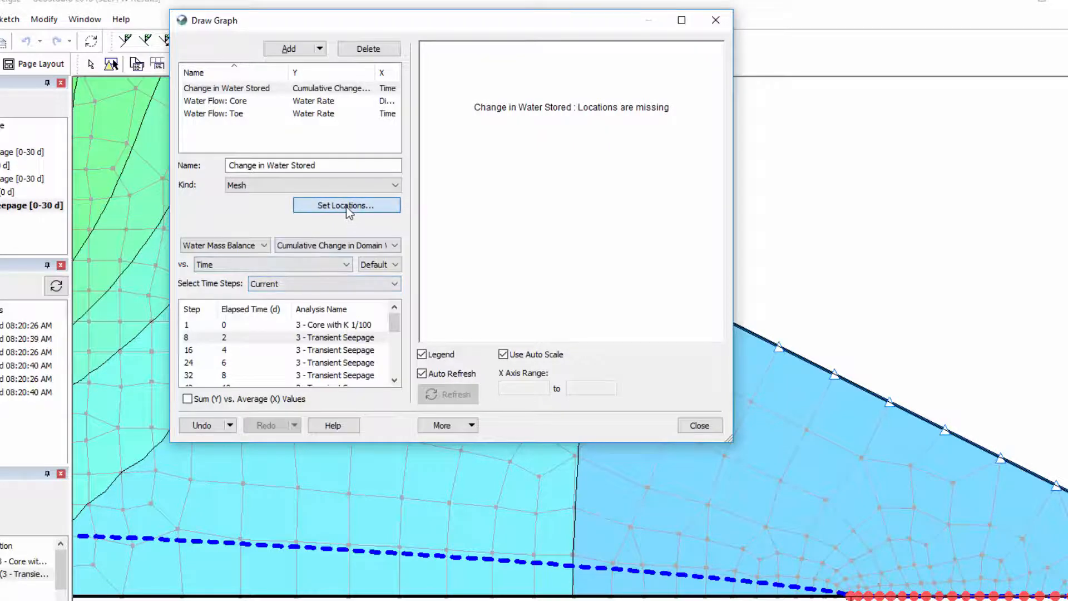
{"action": "left_click", "coordinate": [347, 205]}
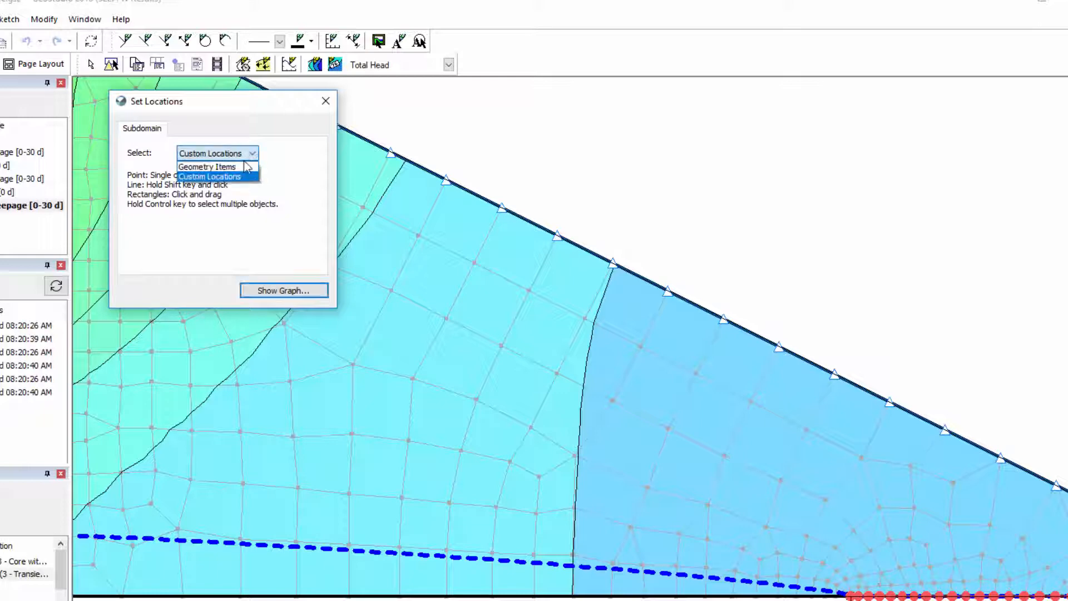
- Graph the core region's cumulative stored-volume change over all time steps
{"action": "left_click", "coordinate": [207, 167]}
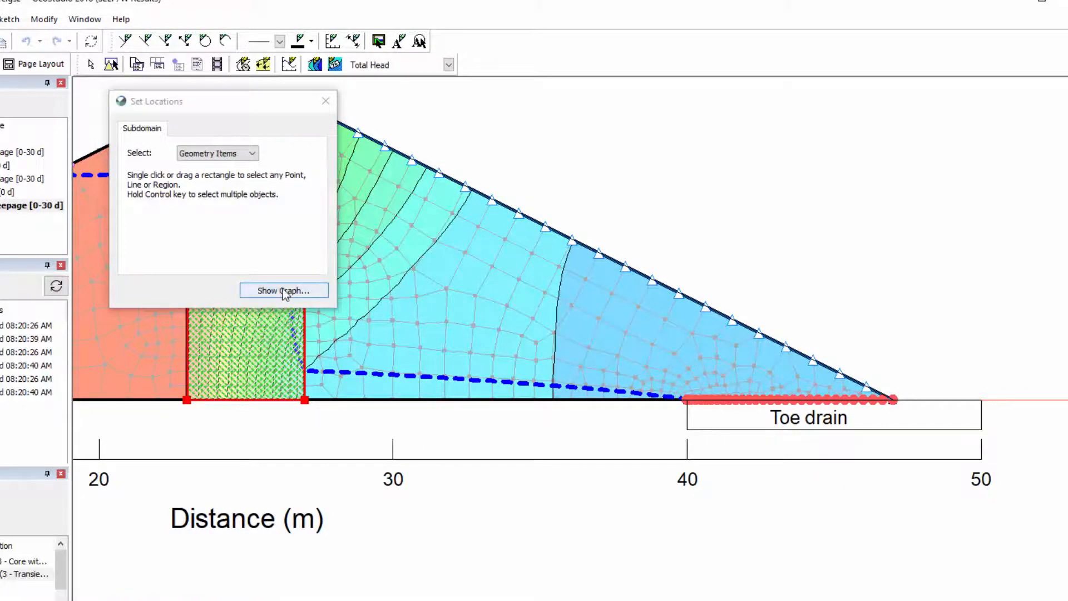
{"action": "left_click", "coordinate": [283, 291]}
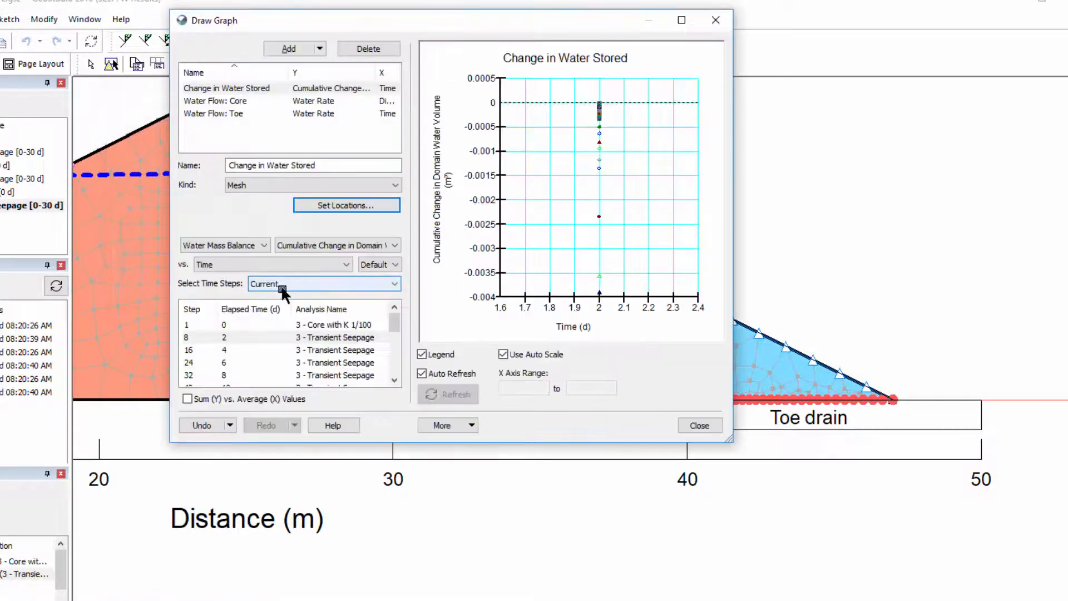
{"action": "left_click", "coordinate": [188, 398]}
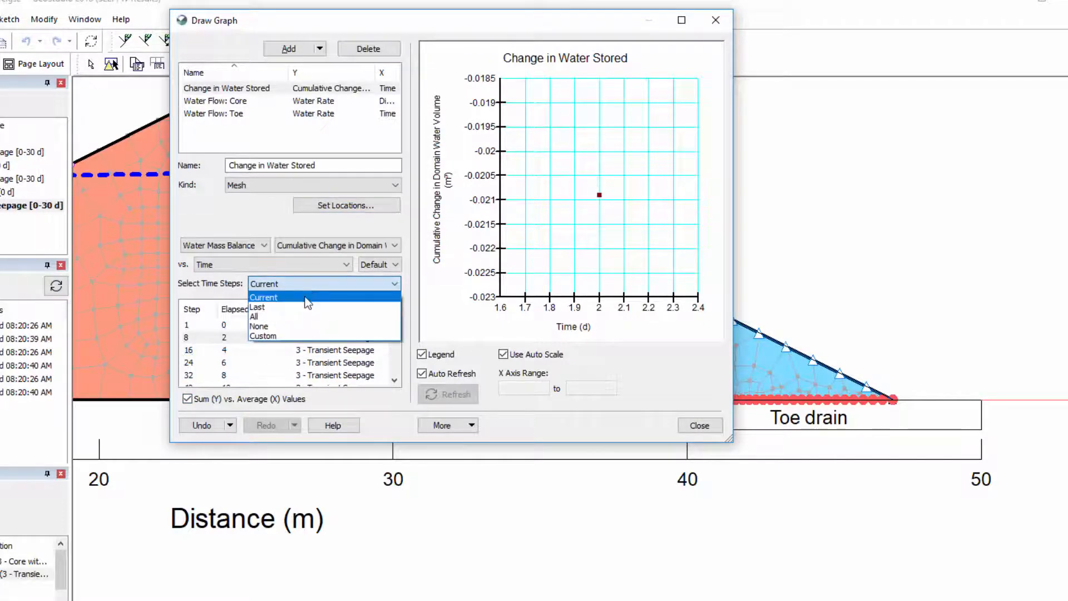
{"action": "left_click", "coordinate": [254, 315]}
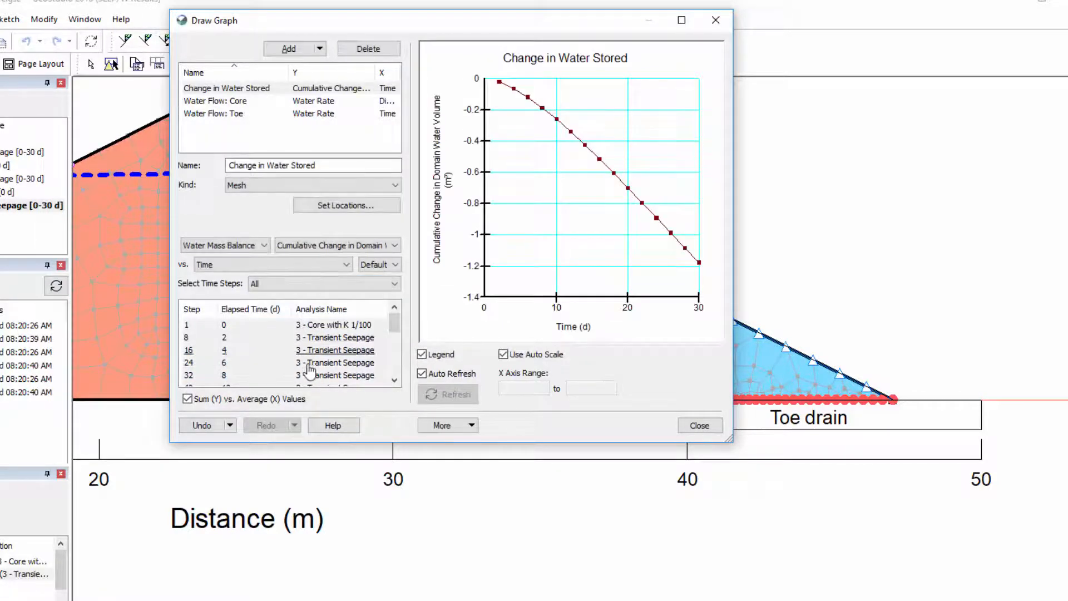
{"action": "mouse_move", "coordinate": [378, 429]}
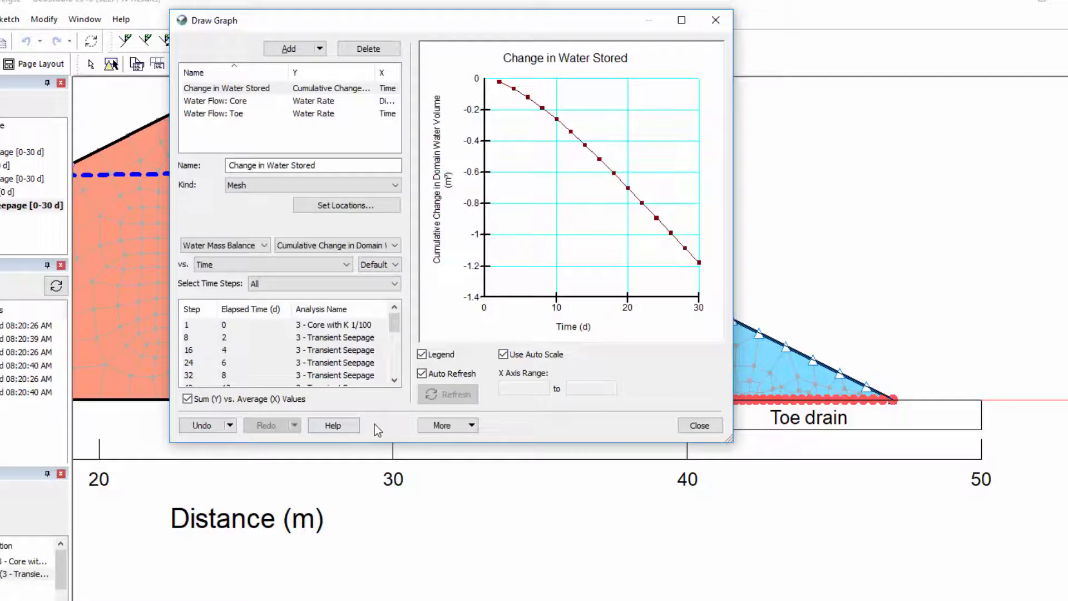